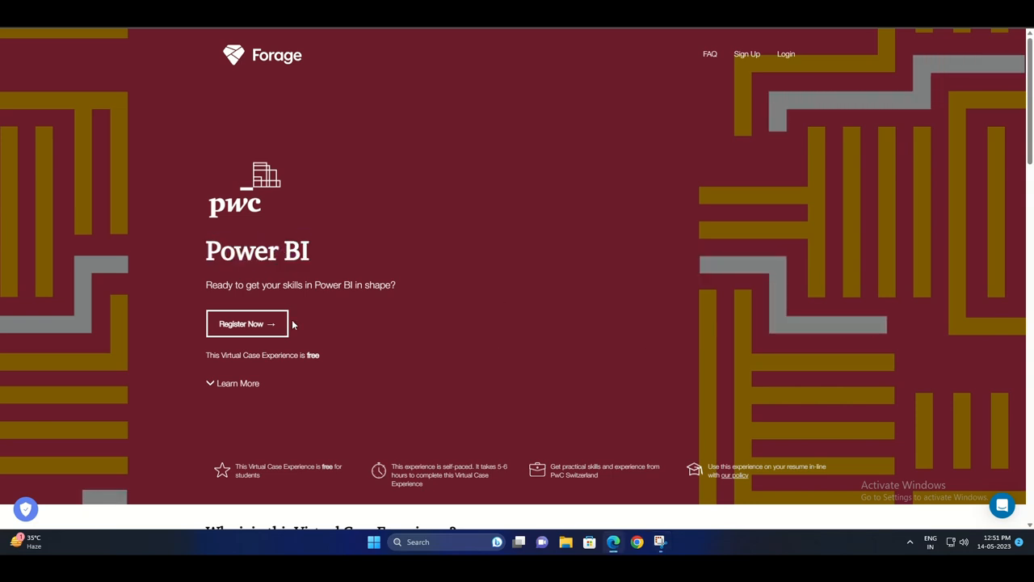
Scroll down the Power BI experience landing page and register to enrol via 'Register Now'.
{"action": "scroll", "scroll_direction": "down", "scroll_amount": 3}
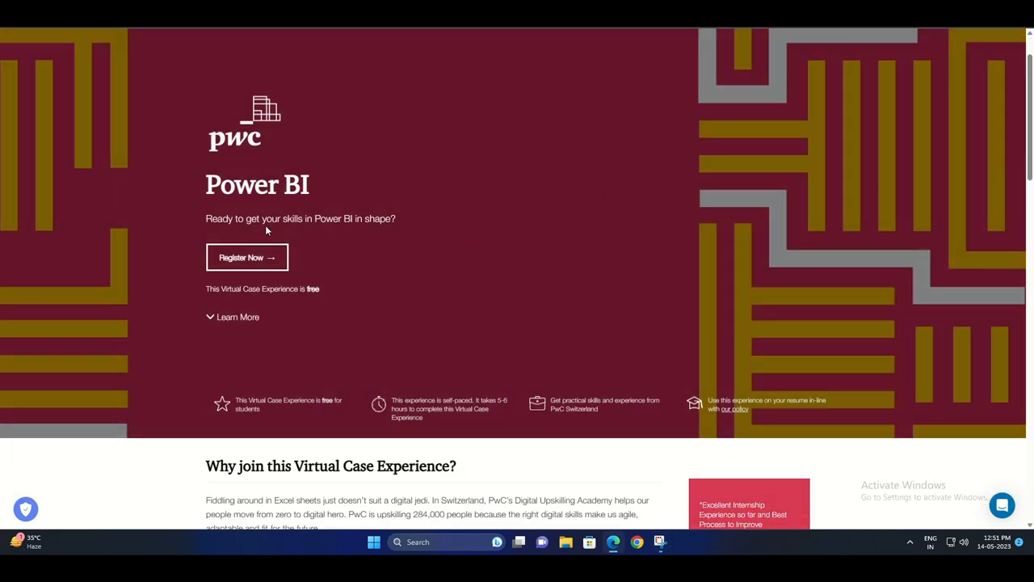
{"action": "scroll", "scroll_direction": "down", "scroll_amount": 3}
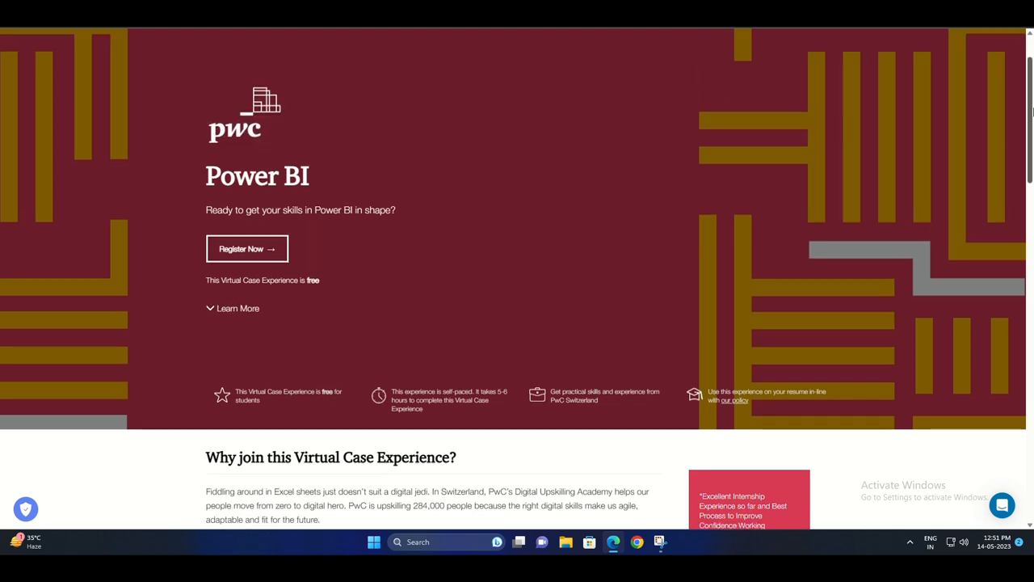
{"action": "scroll", "scroll_direction": "down", "scroll_amount": 3}
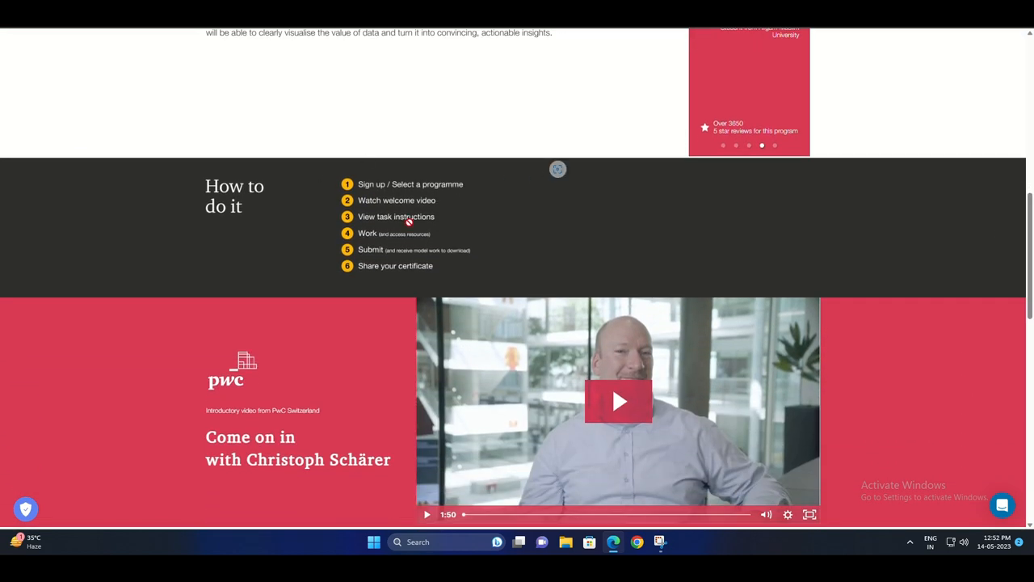
{"action": "scroll", "scroll_direction": "down", "scroll_amount": 3}
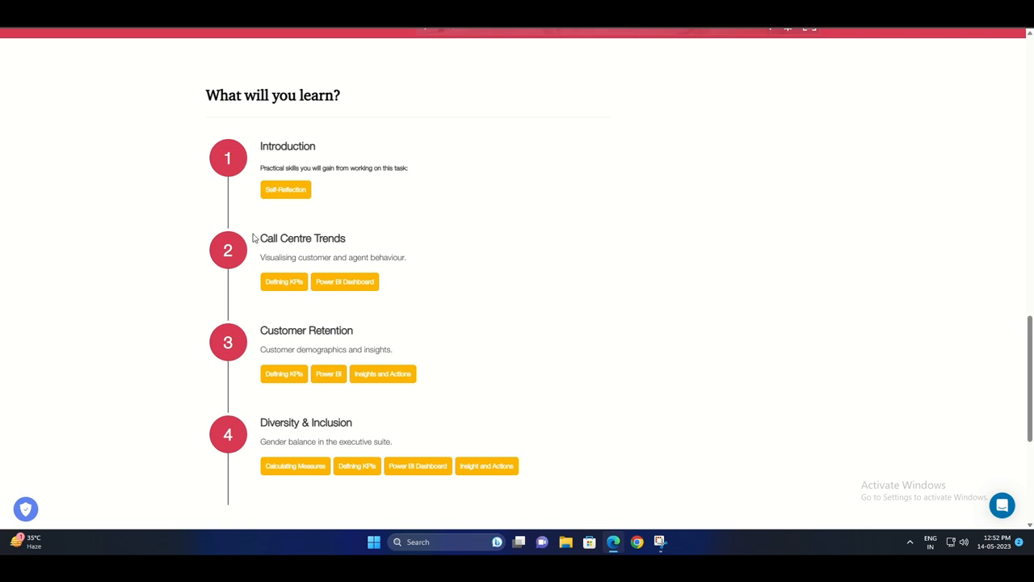
{"action": "mouse_move", "coordinate": [391, 249]}
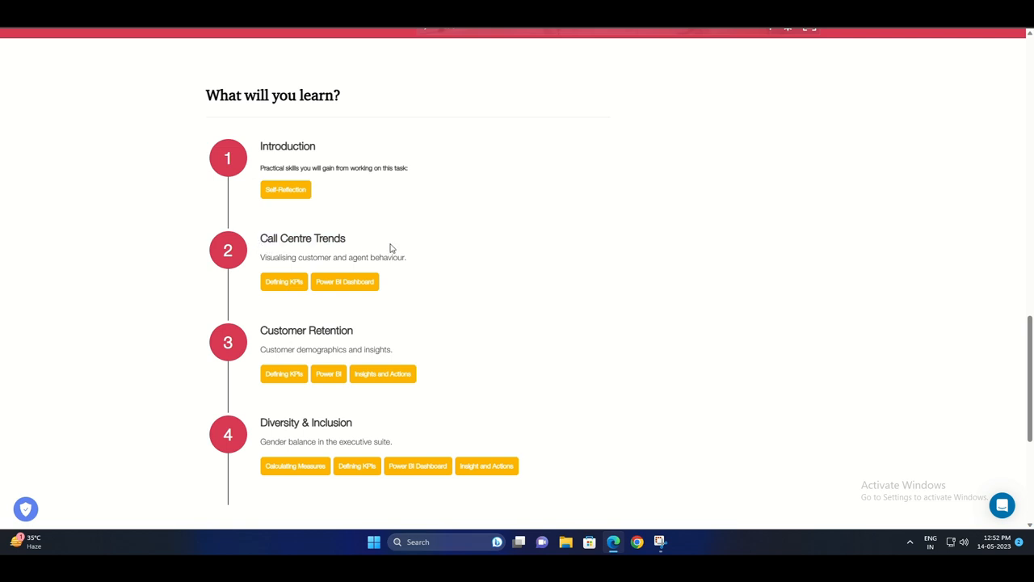
{"action": "mouse_move", "coordinate": [556, 297]}
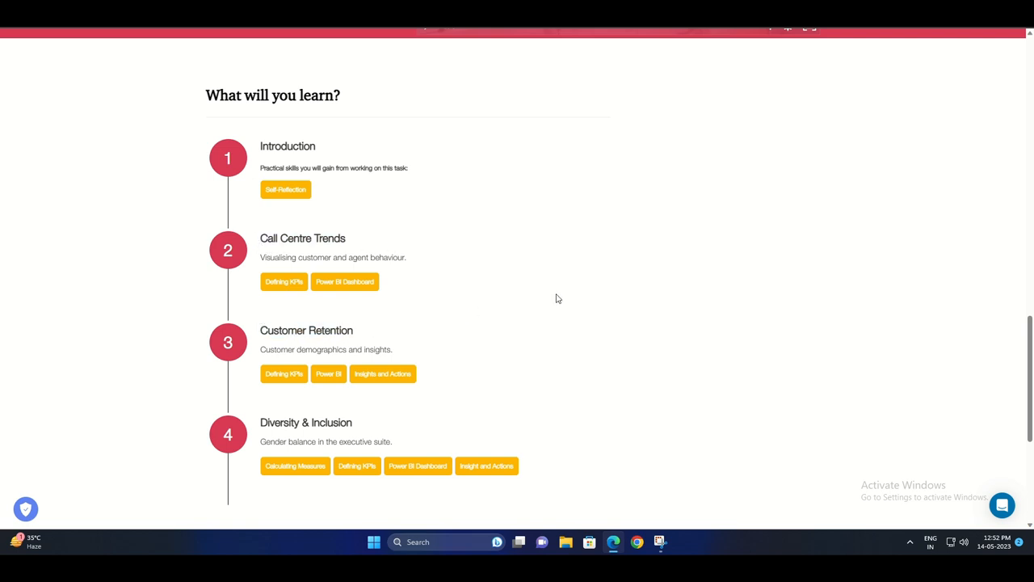
{"action": "scroll", "scroll_direction": "down", "scroll_amount": 3}
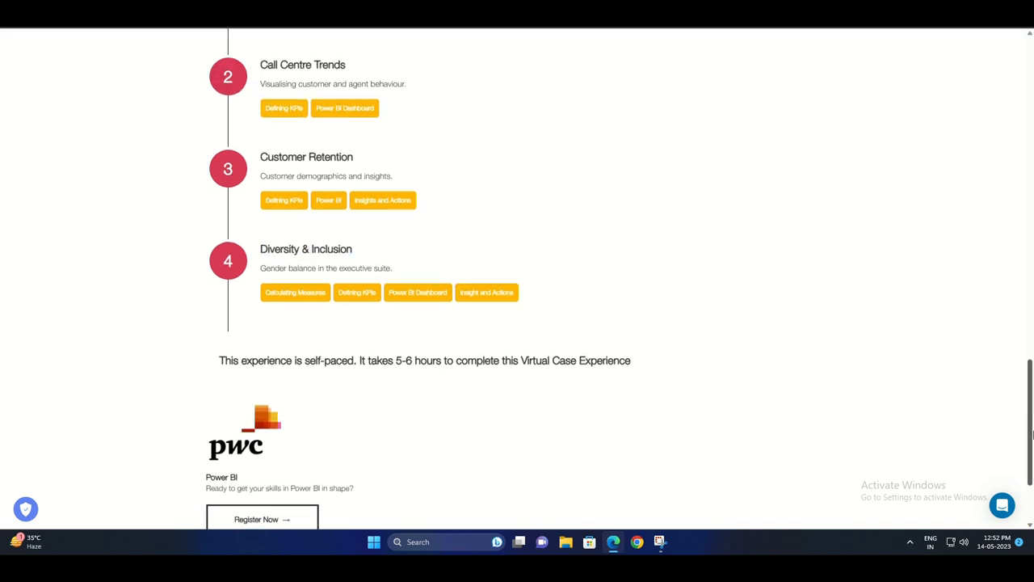
{"action": "scroll", "scroll_direction": "down", "scroll_amount": 3}
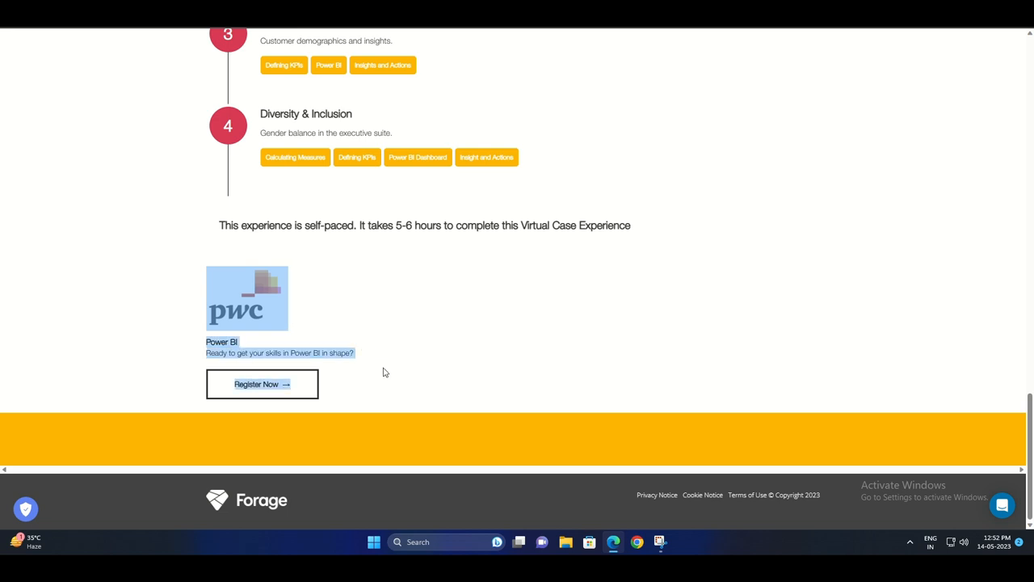
{"action": "left_click", "coordinate": [262, 384]}
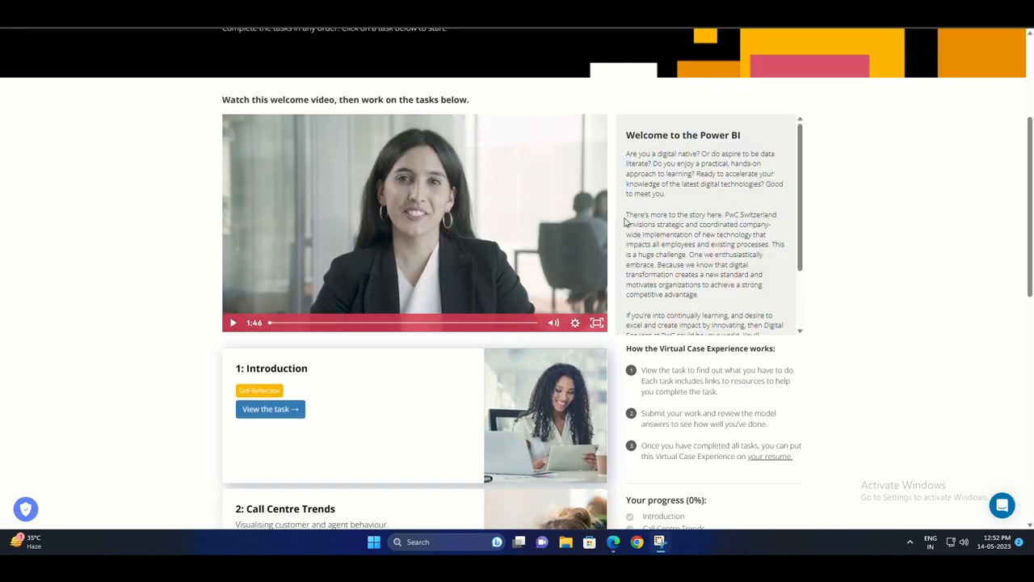
Scroll past the welcome video to the four task cards at 0% progress.
{"action": "scroll", "scroll_direction": "down", "scroll_amount": 3}
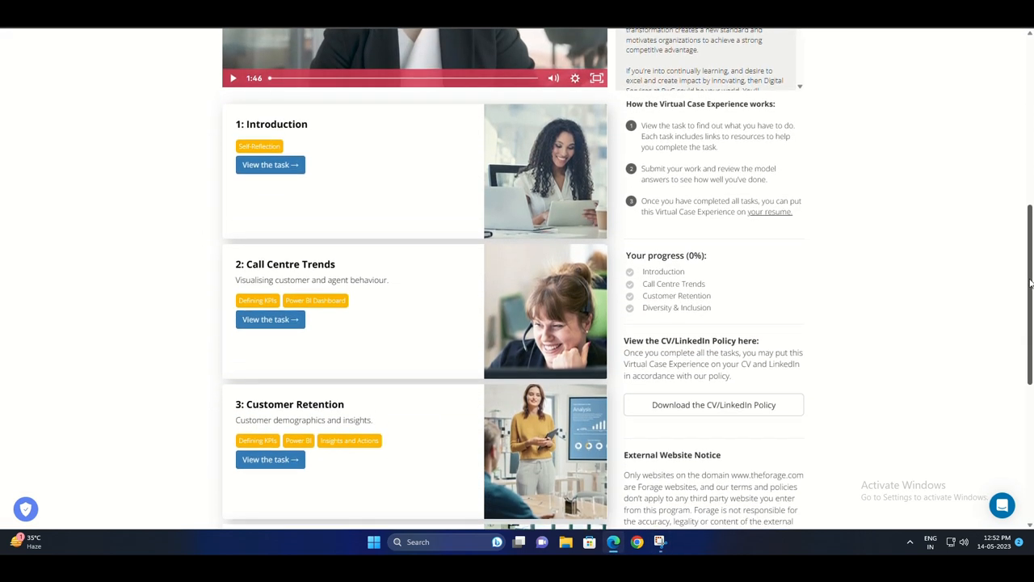
{"action": "scroll", "scroll_direction": "down", "scroll_amount": 3}
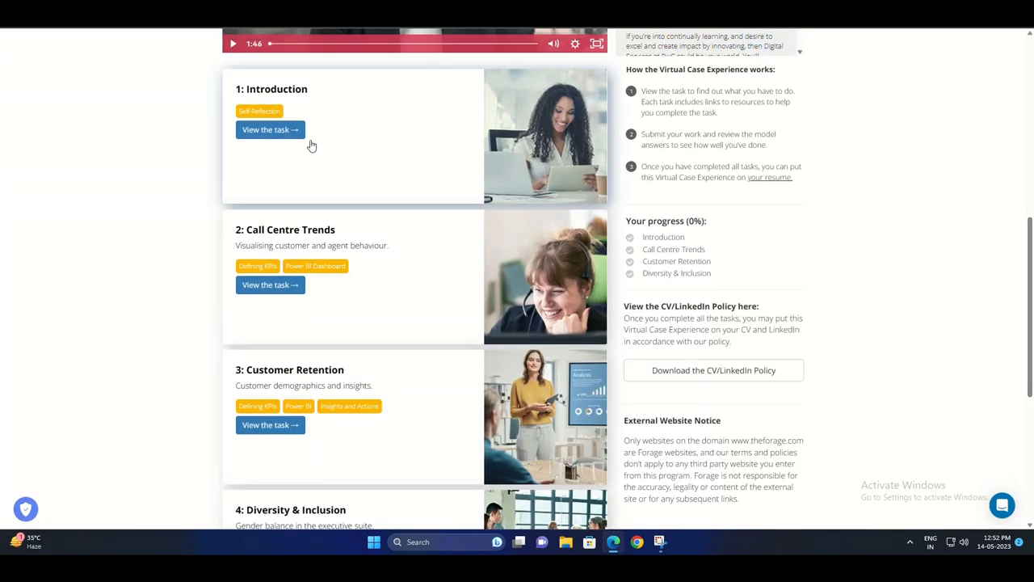
View Task 1 Introduction, its instructions video and the background information heading.
{"action": "left_click", "coordinate": [270, 129]}
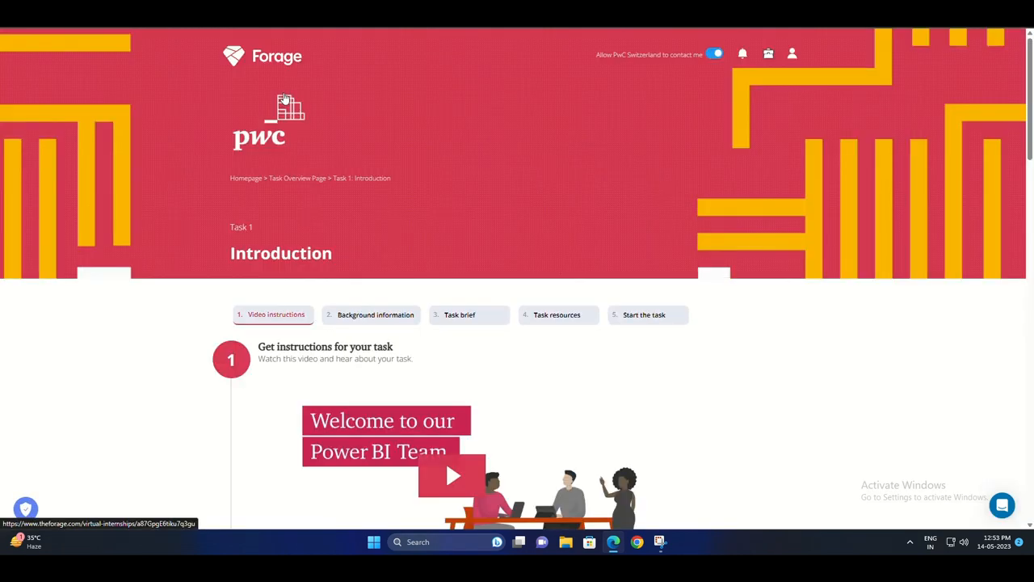
{"action": "scroll", "scroll_direction": "down", "scroll_amount": 3}
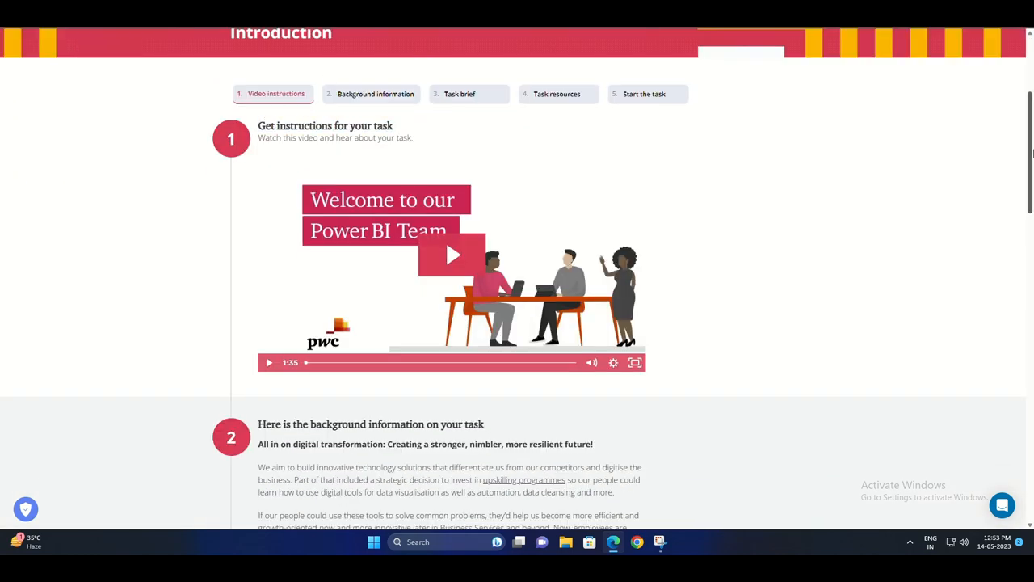
{"action": "left_click", "coordinate": [375, 93]}
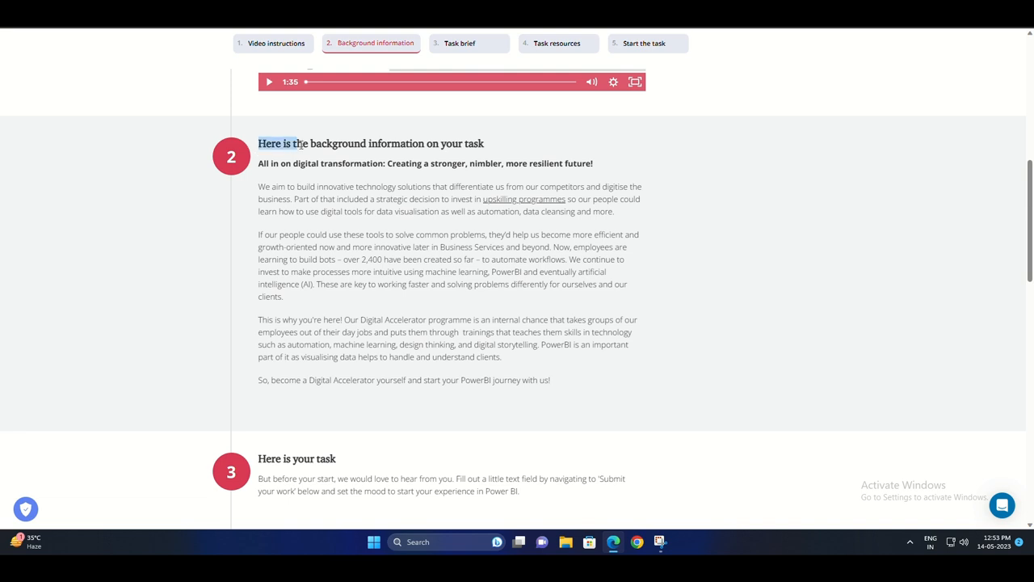
{"action": "left_click_drag", "start_coordinate": [300, 142], "coordinate": [593, 163]}
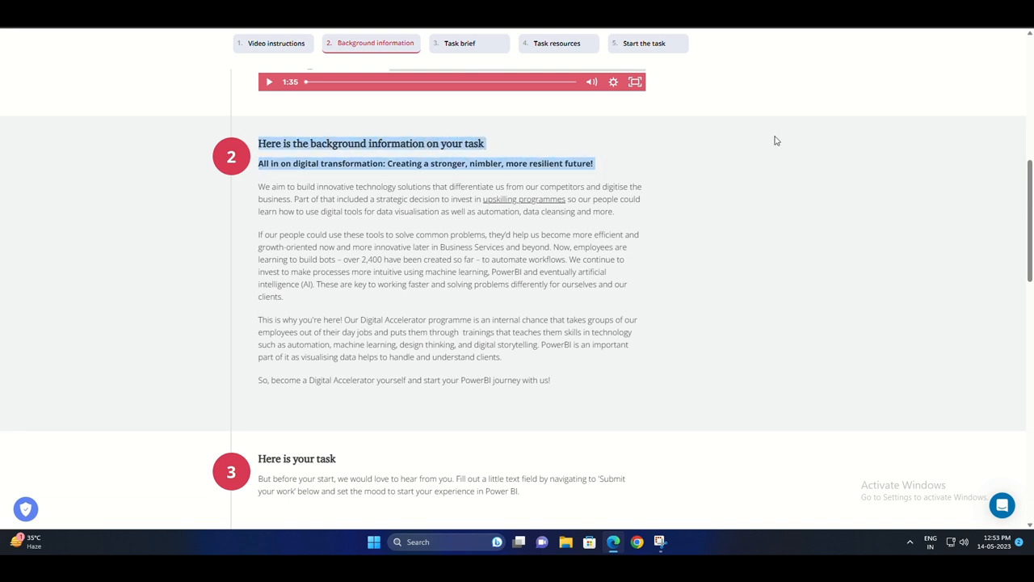
Review the 'Here is your task' brief and the resource videos below it.
{"action": "left_click", "coordinate": [459, 42]}
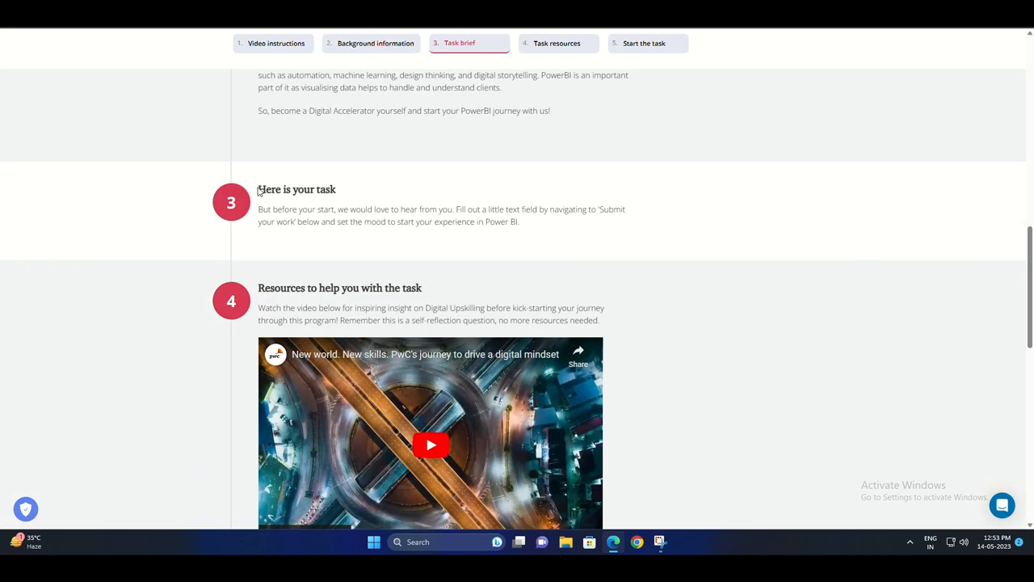
{"action": "left_click_drag", "start_coordinate": [259, 189], "coordinate": [337, 189]}
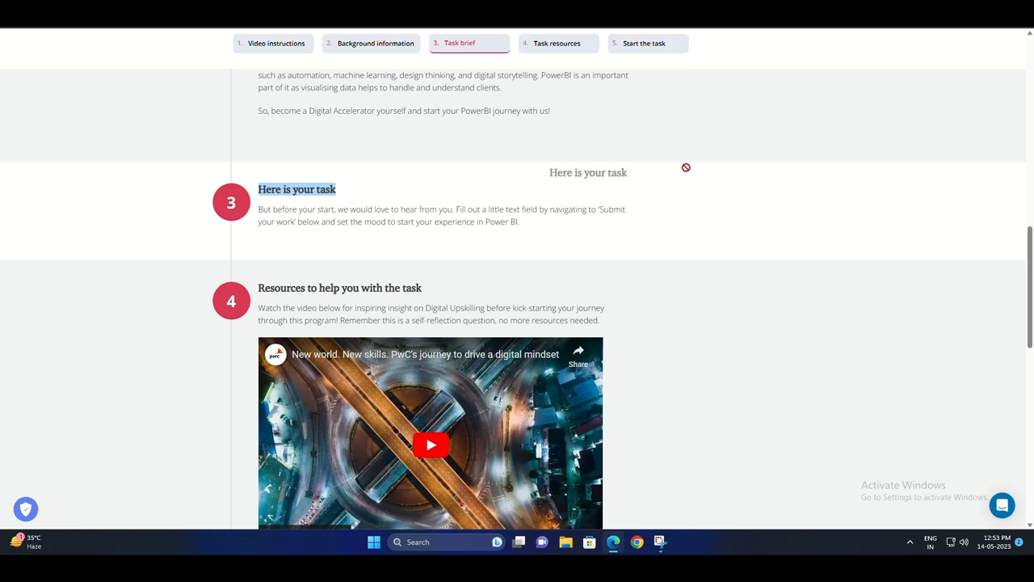
{"action": "scroll", "scroll_direction": "down", "scroll_amount": 3}
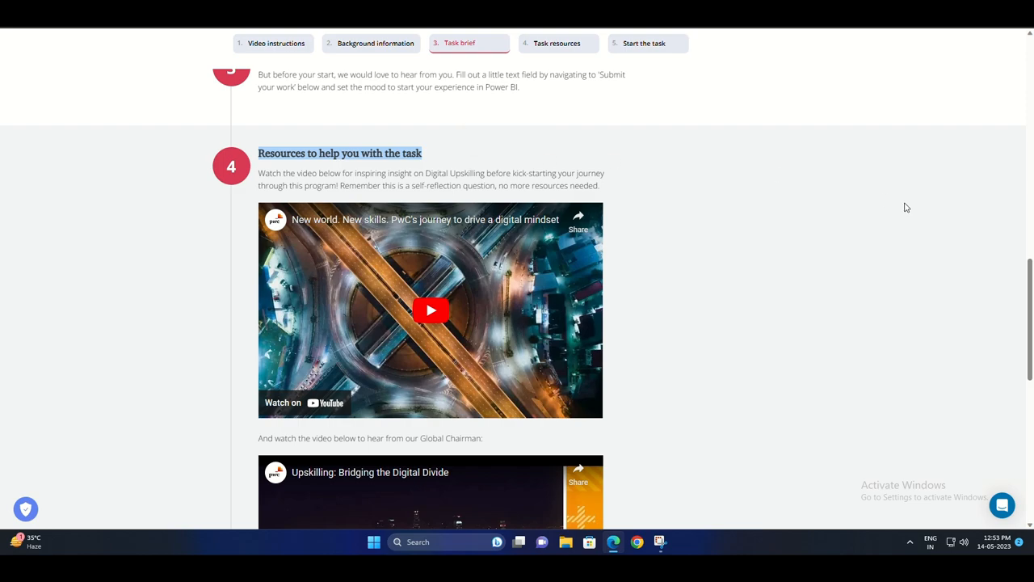
{"action": "scroll", "scroll_direction": "down", "scroll_amount": 3}
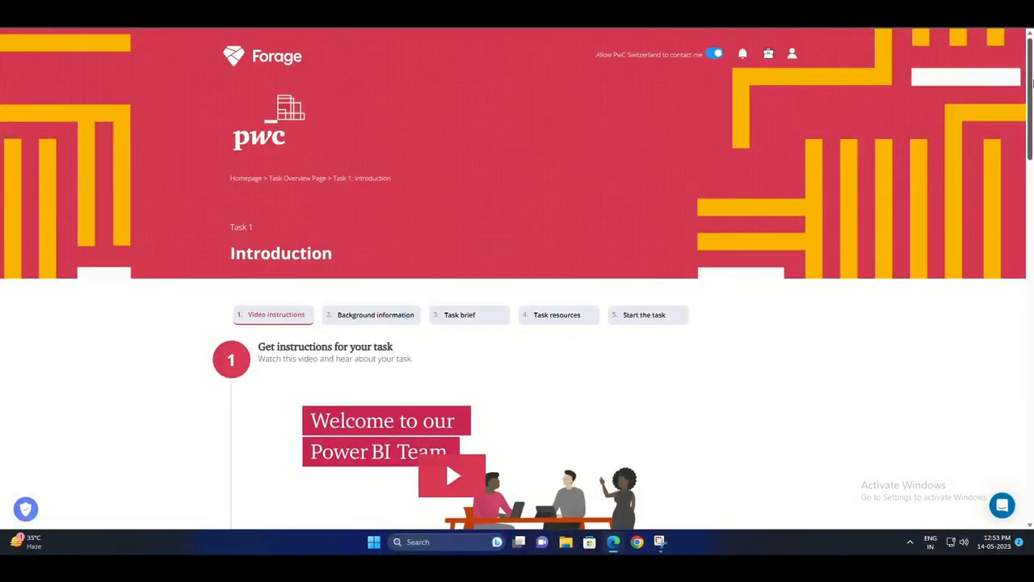
Go back to the task overview and scroll to the CV/LinkedIn Policy section.
{"action": "left_click", "coordinate": [375, 313]}
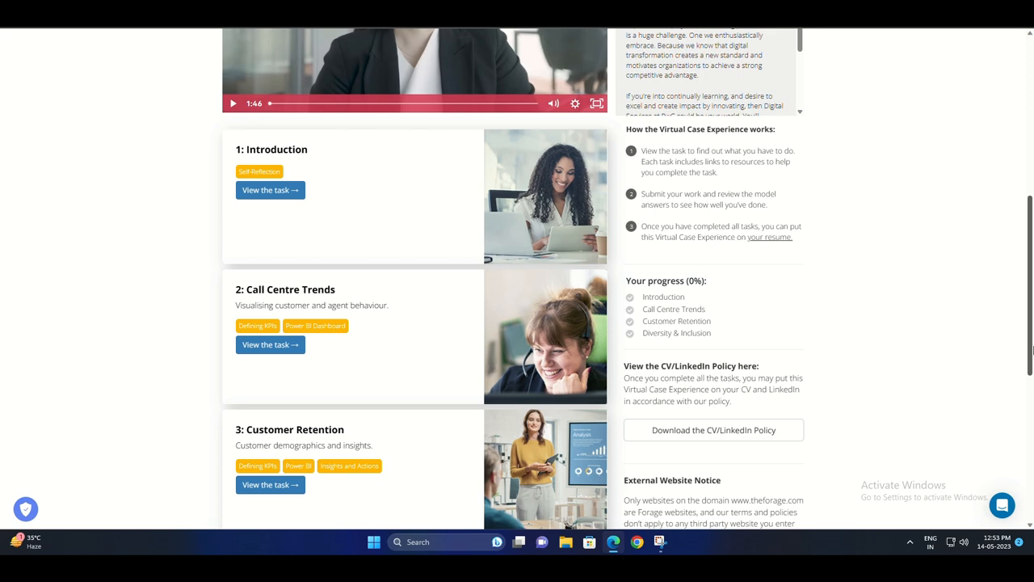
{"action": "scroll", "scroll_direction": "down", "scroll_amount": 3}
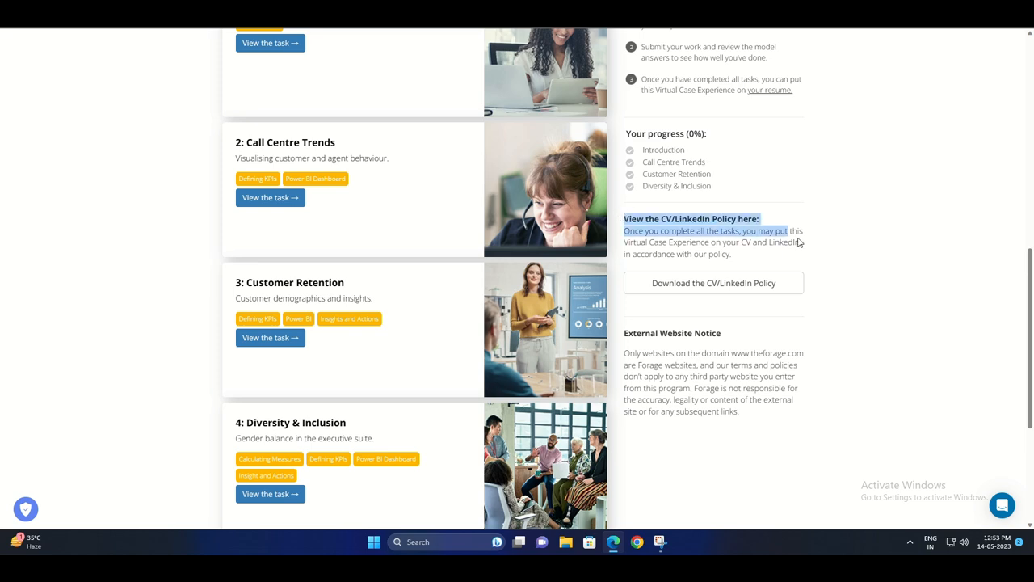
{"action": "scroll", "scroll_direction": "down", "scroll_amount": 3}
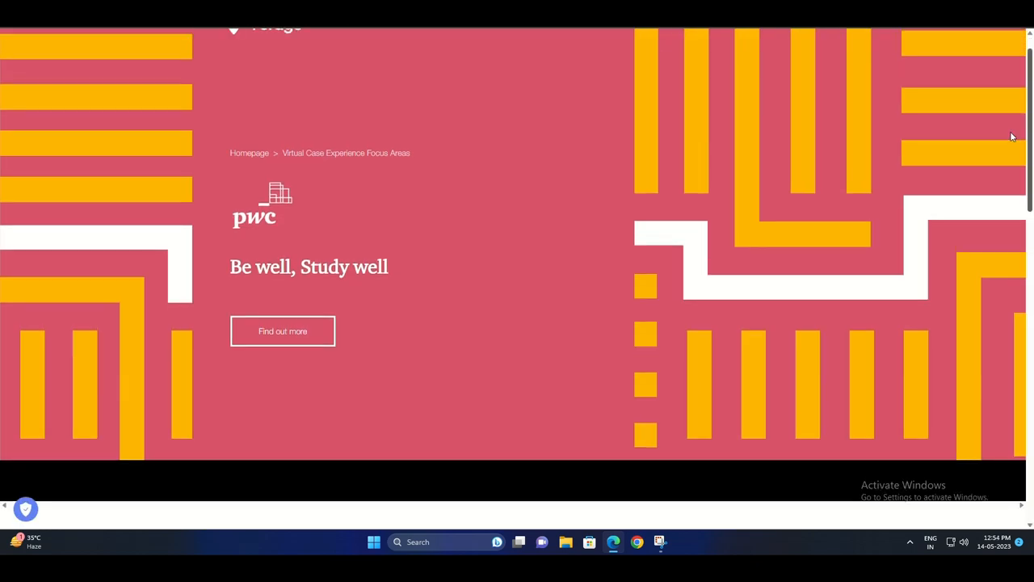
Scroll through the Physical, Emotional, Spiritual and Mental energy dimension cards.
{"action": "scroll", "scroll_direction": "down", "scroll_amount": 3}
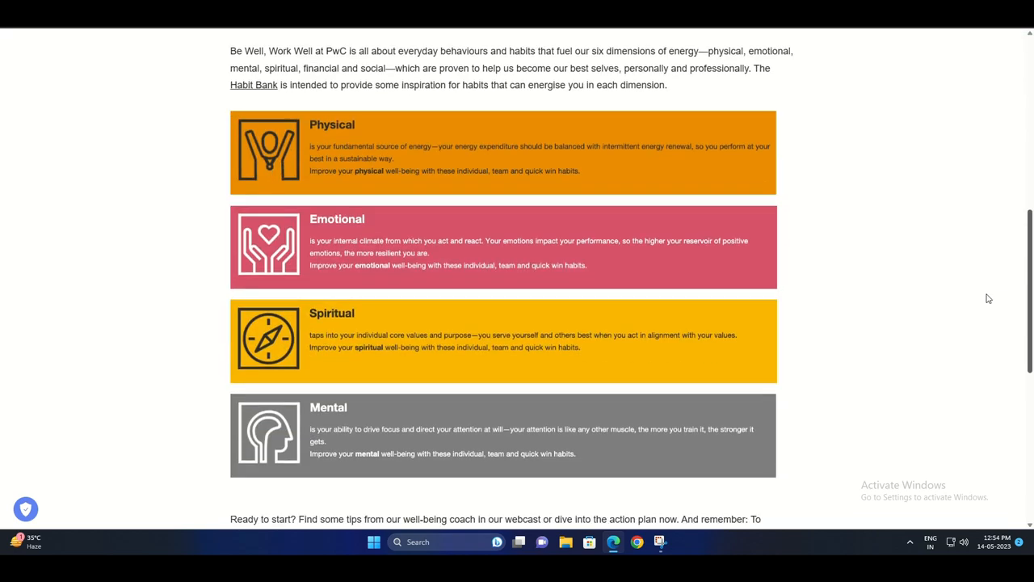
{"action": "scroll", "scroll_direction": "down", "scroll_amount": 3}
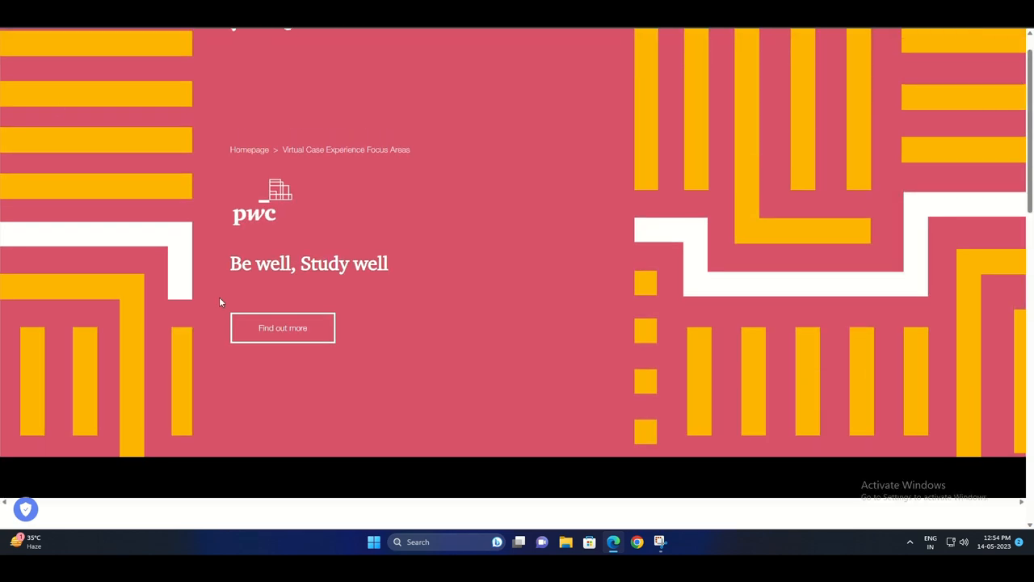
View PwC's Habit Bank via 'Find out more' and scroll to its six Be Well, Work Well dimensions.
{"action": "left_click", "coordinate": [283, 326]}
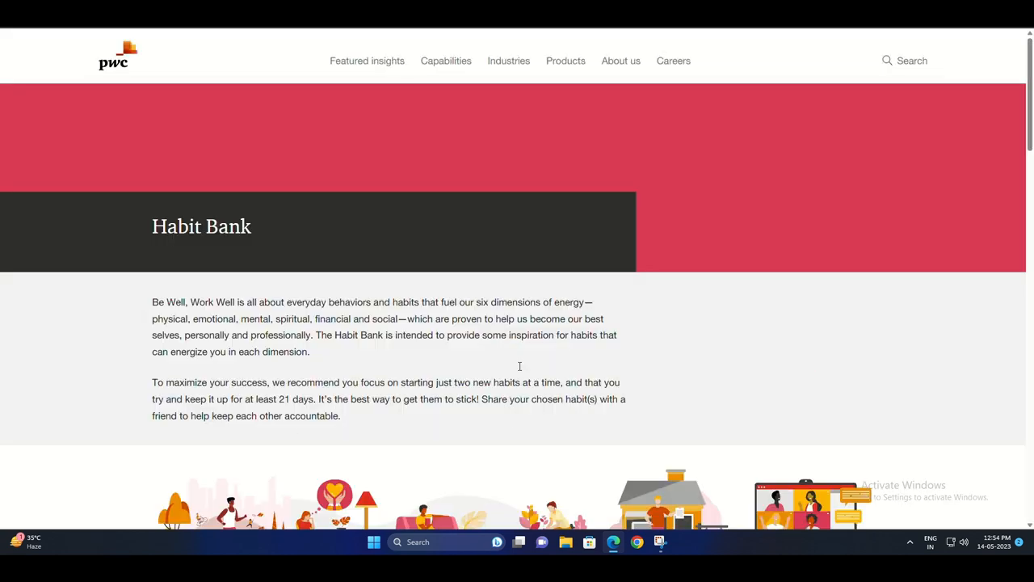
{"action": "scroll", "scroll_direction": "down", "scroll_amount": 3}
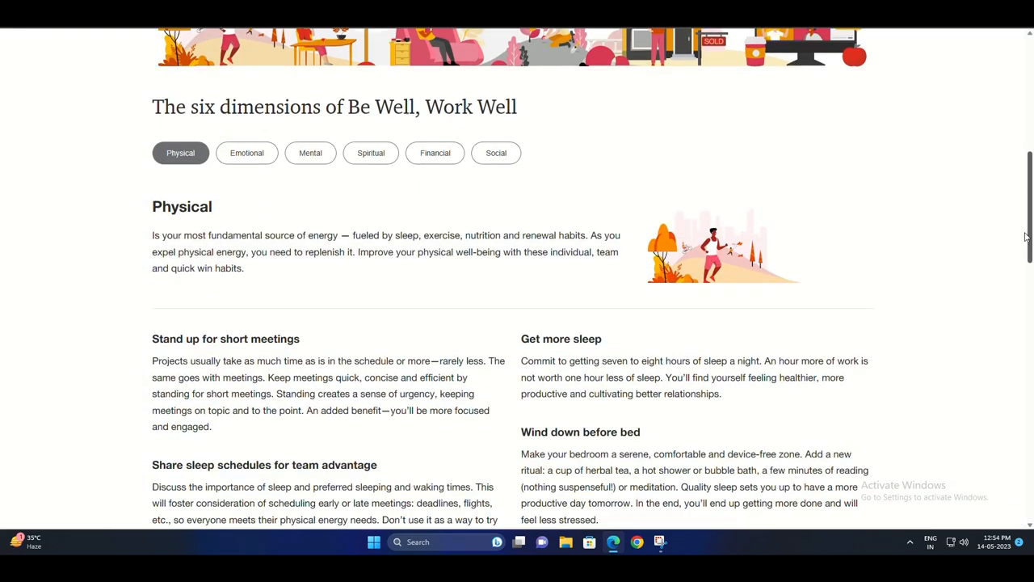
{"action": "scroll", "scroll_direction": "down", "scroll_amount": 3}
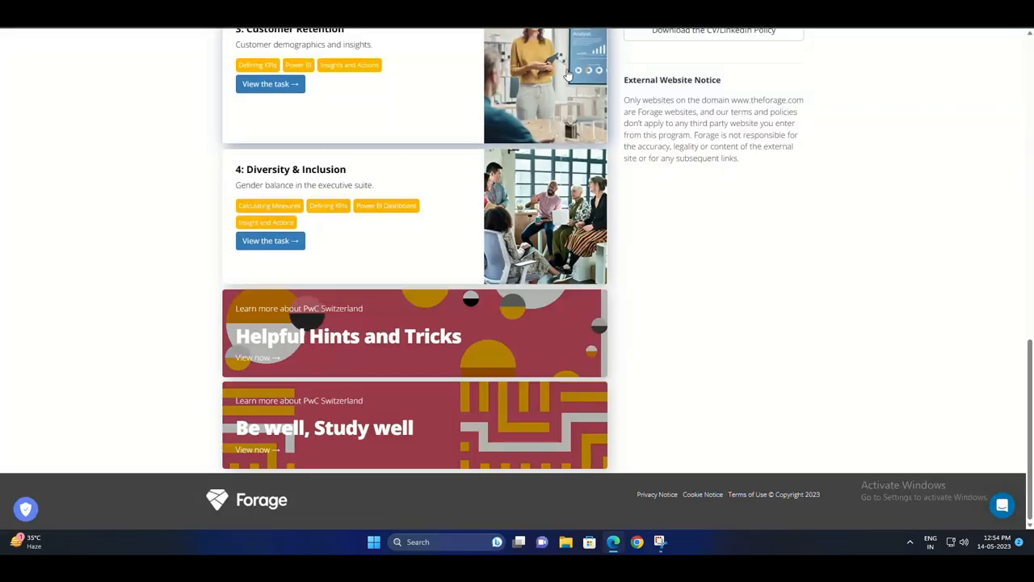
{"action": "mouse_move", "coordinate": [407, 445]}
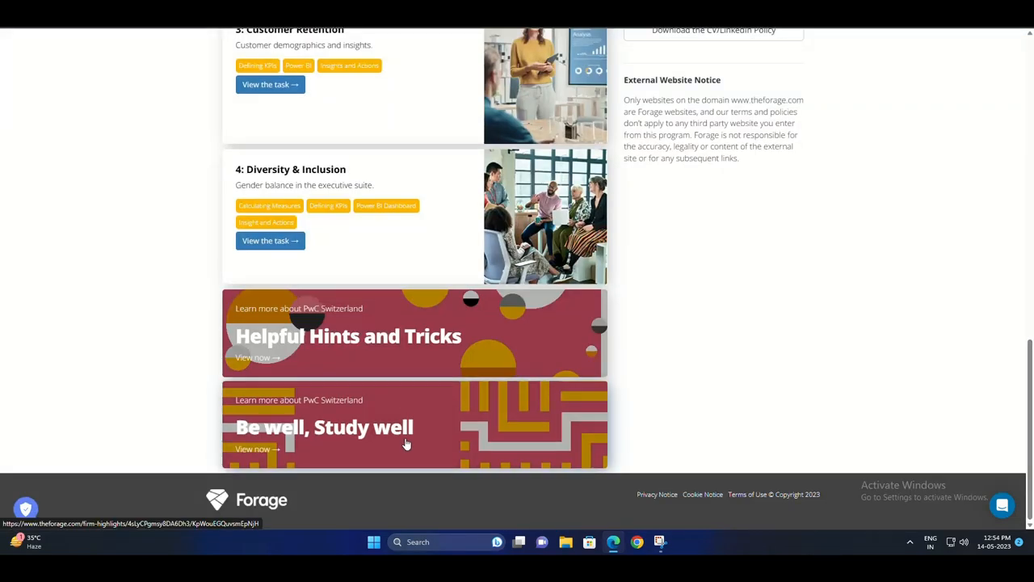
Launch the 'Be well, Study well' banner at the bottom of the task overview.
{"action": "left_click", "coordinate": [323, 427]}
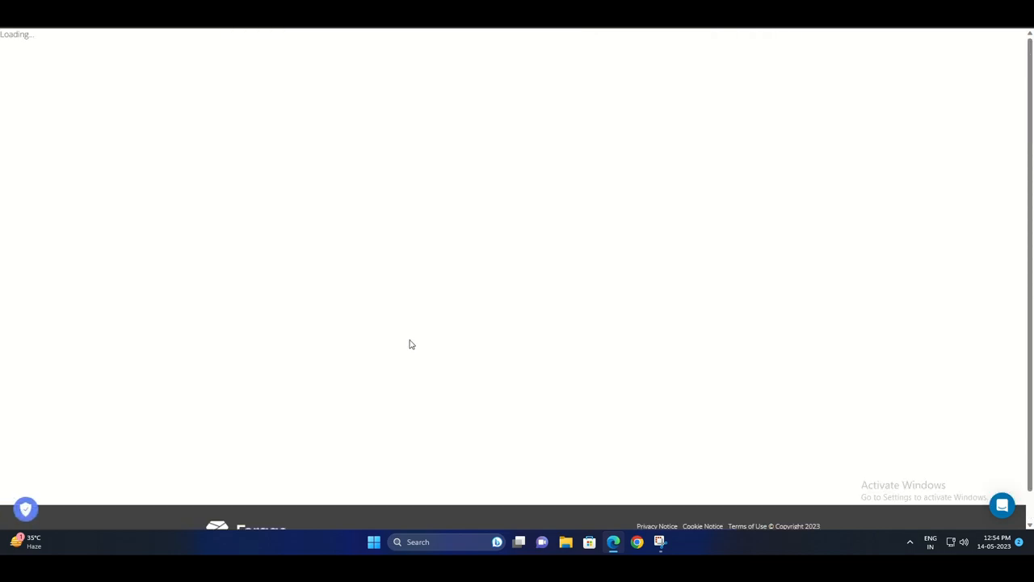